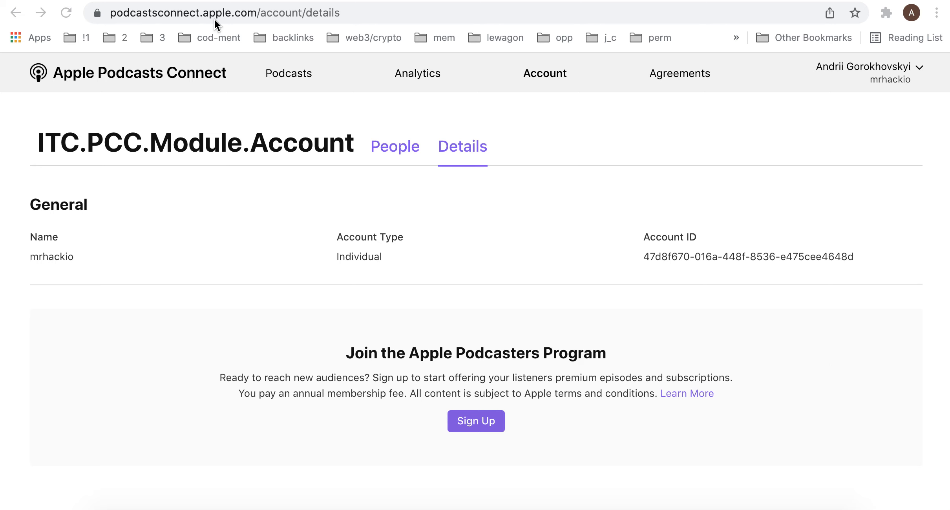
pyautogui.moveTo(862, 98)
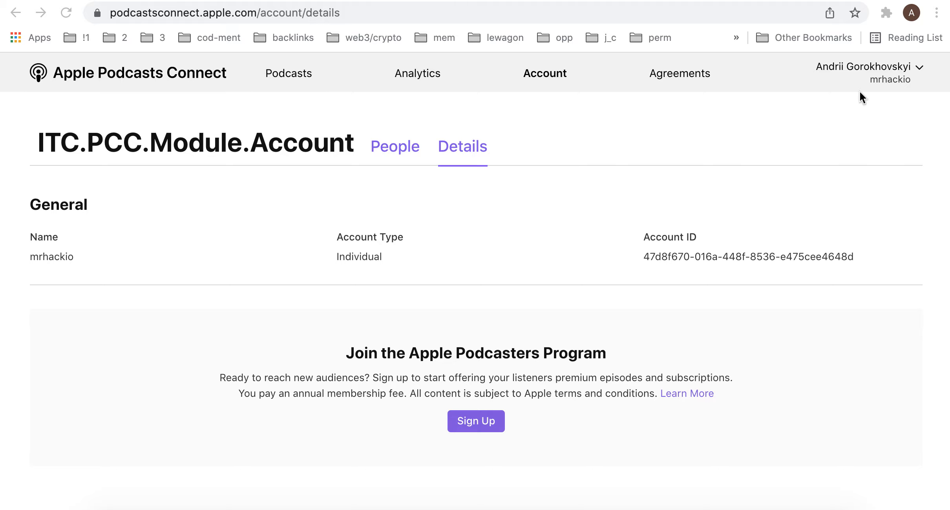
pyautogui.moveTo(593, 71)
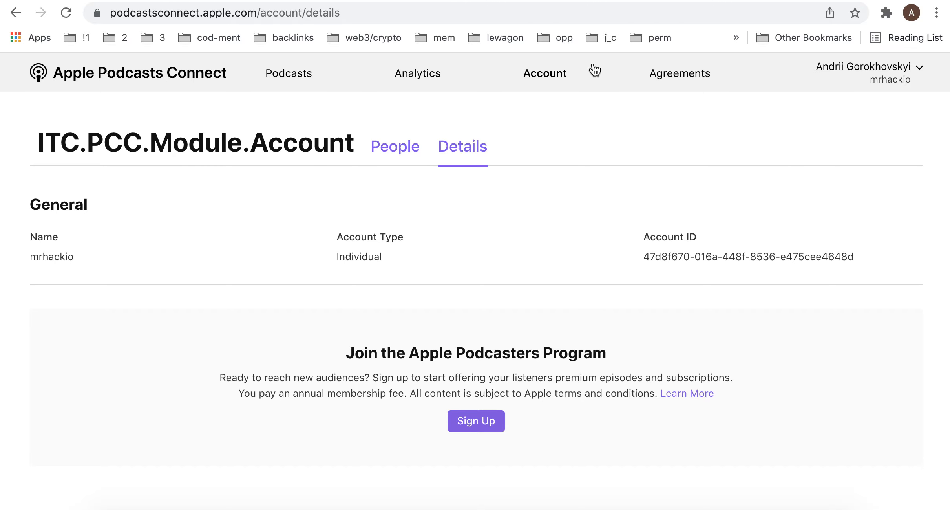
pyautogui.moveTo(445, 379)
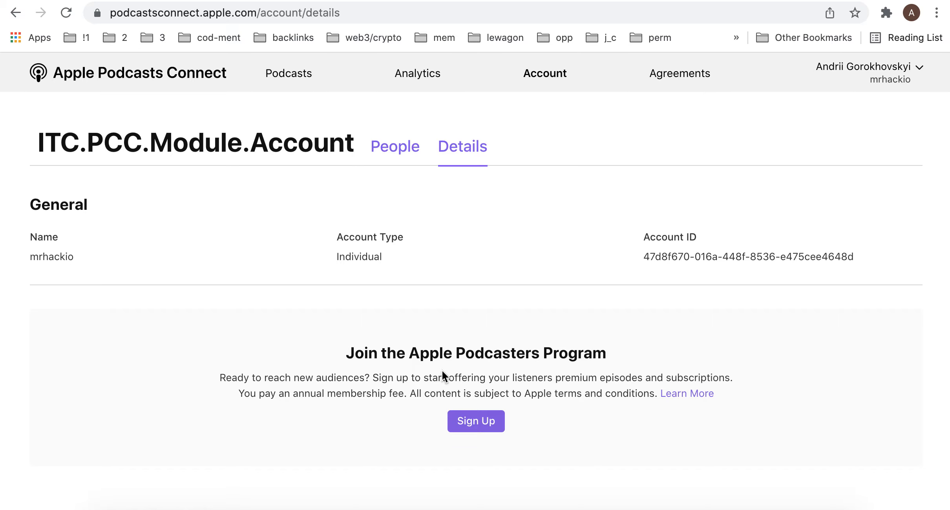
# Review the Apple Podcasters Program description, then begin Sign Up to bring up the Apple ID sign-in
pyautogui.scroll(-3)
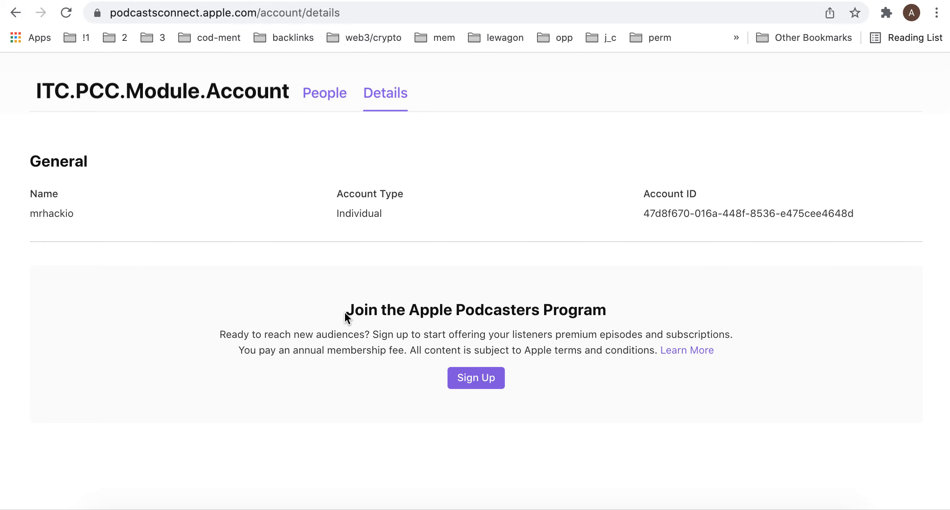
pyautogui.moveTo(345, 309); pyautogui.dragTo(734, 339)
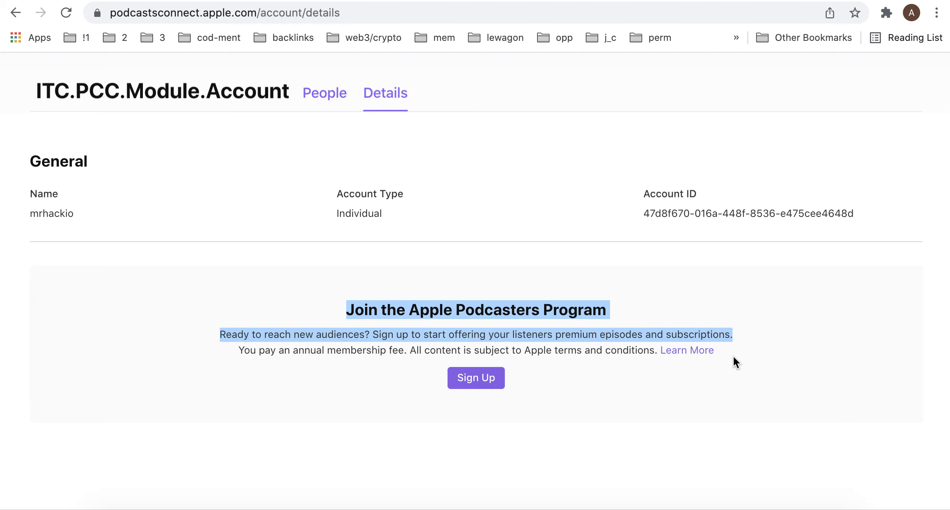
pyautogui.click(542, 339)
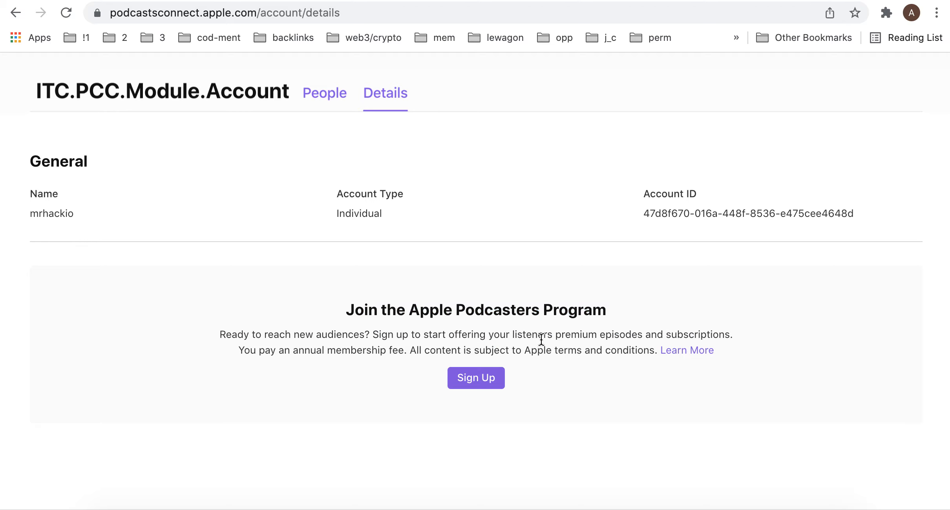
pyautogui.moveTo(445, 334)
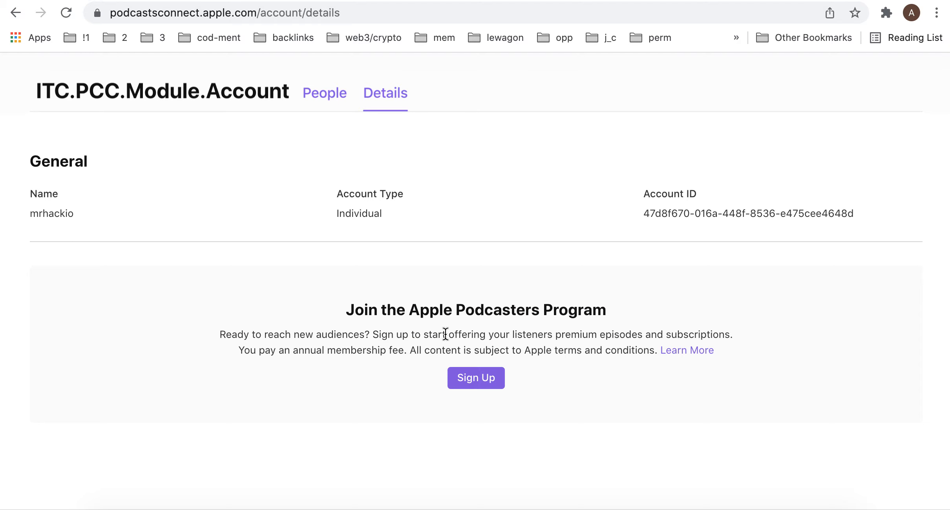
pyautogui.moveTo(409, 336)
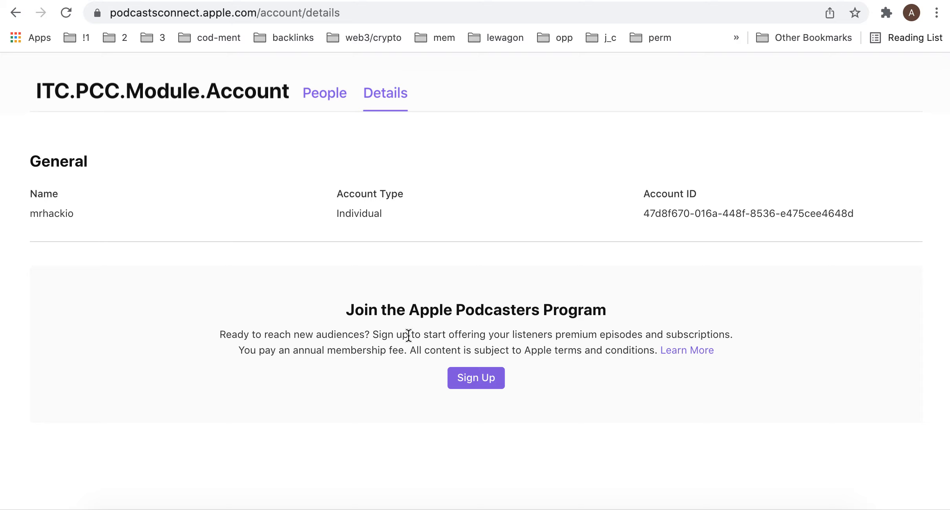
pyautogui.moveTo(548, 324)
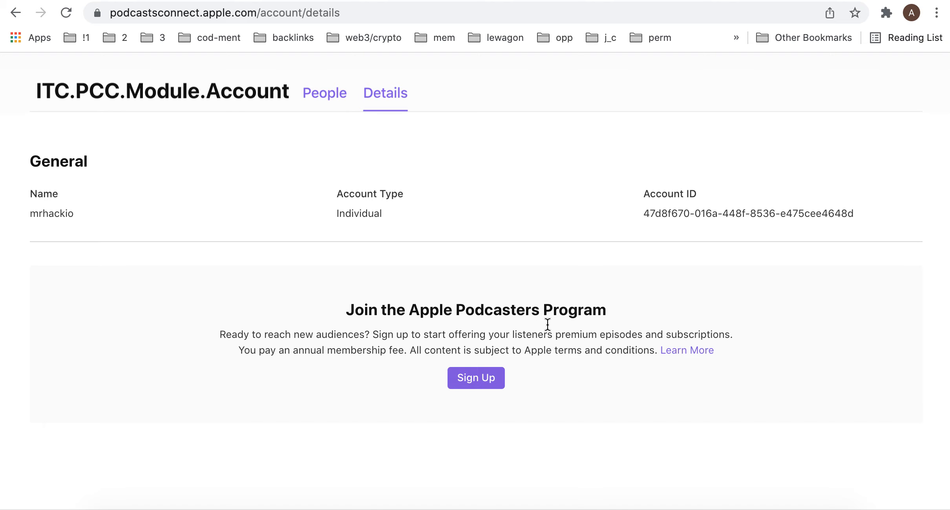
pyautogui.moveTo(539, 333)
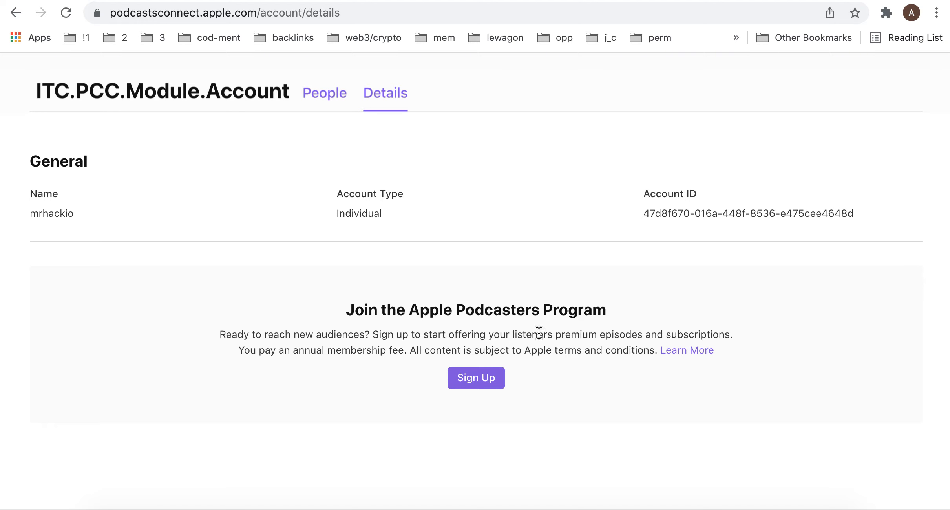
pyautogui.click(476, 377)
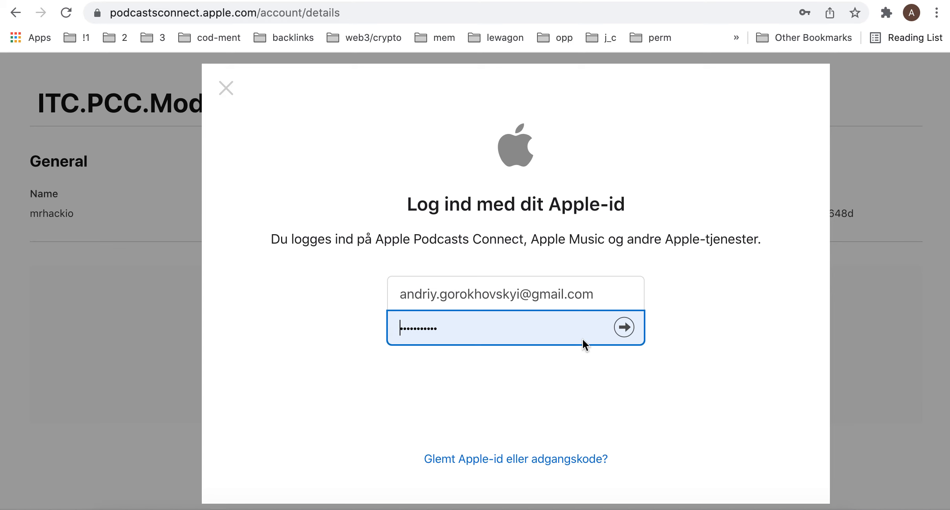
# Submit the Apple ID sign-in to reach the $19.99-per-year Confirm Enrollment dialog
pyautogui.click(625, 327)
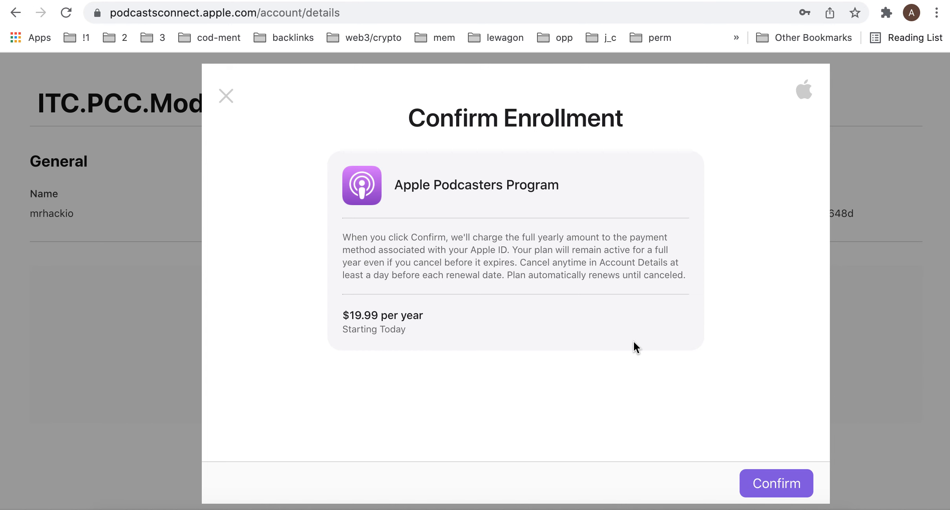
pyautogui.moveTo(500, 299)
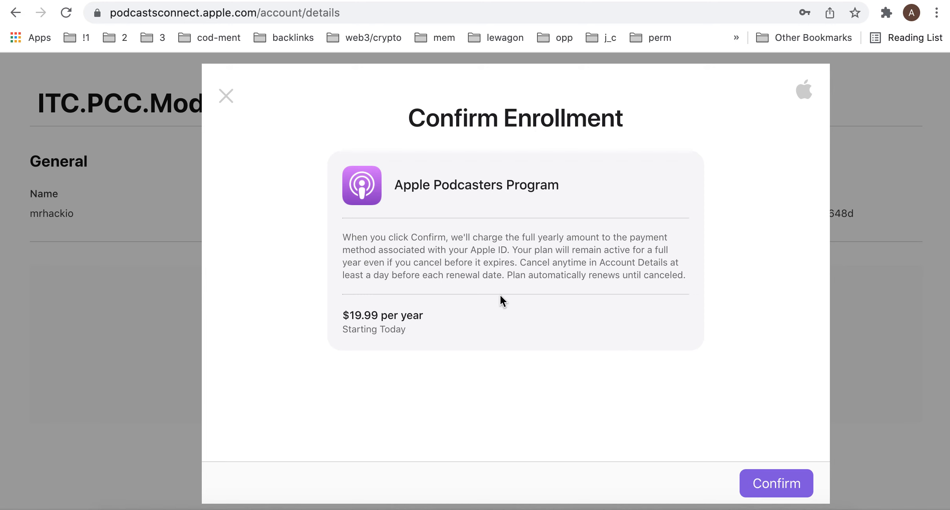